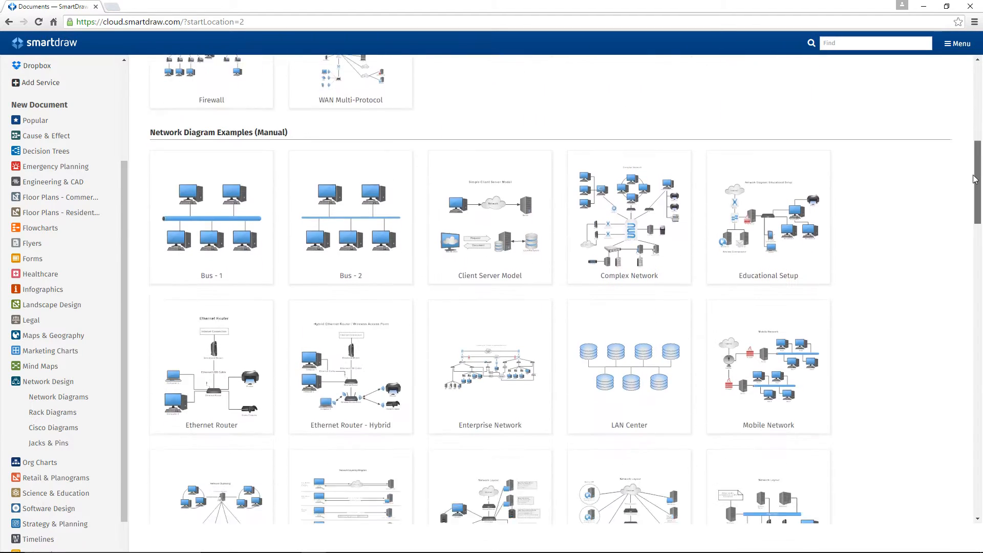
- Scroll the documents page down to the Network Diagram Examples (Manual) section
{"action": "scroll", "scroll_direction": "down", "scroll_amount": 3}
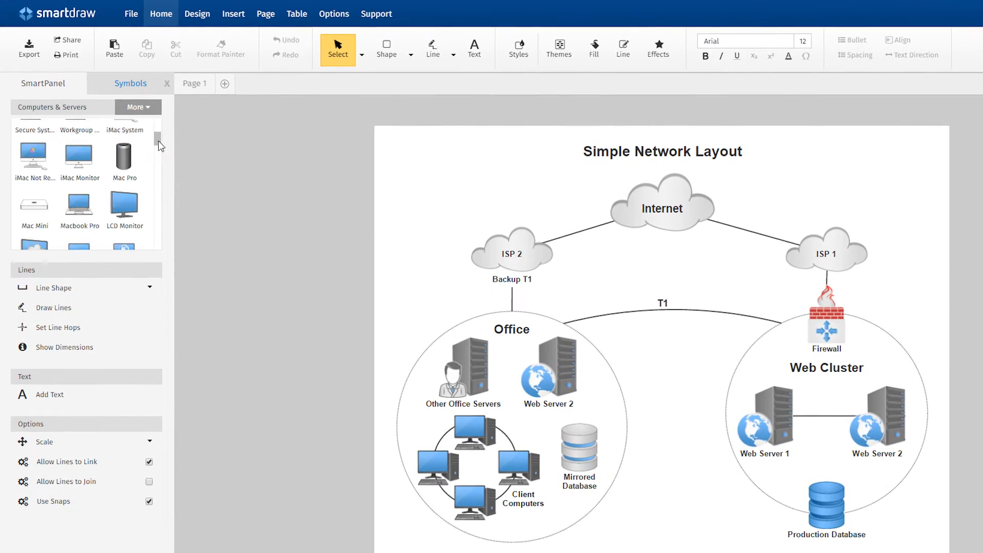
- Reach More Symbols from the Computers & Servers library's More dropdown in the SmartPanel
{"action": "scroll", "scroll_direction": "down", "scroll_amount": 3}
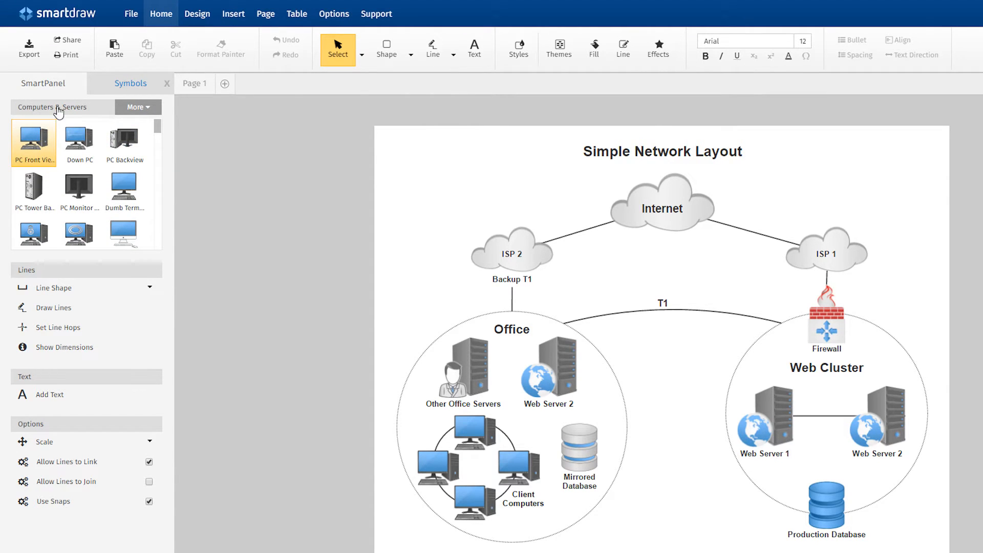
{"action": "left_click", "coordinate": [136, 107]}
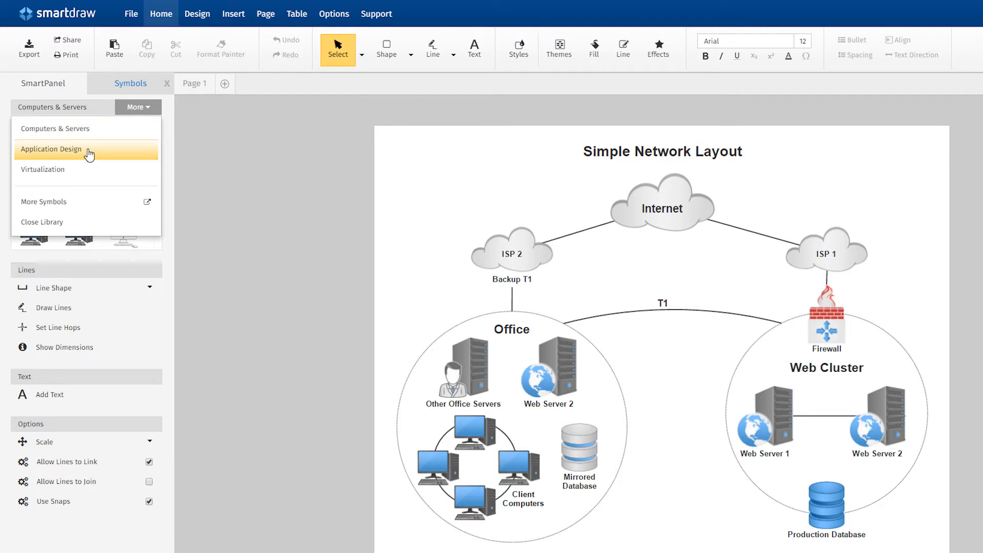
{"action": "mouse_move", "coordinate": [86, 192]}
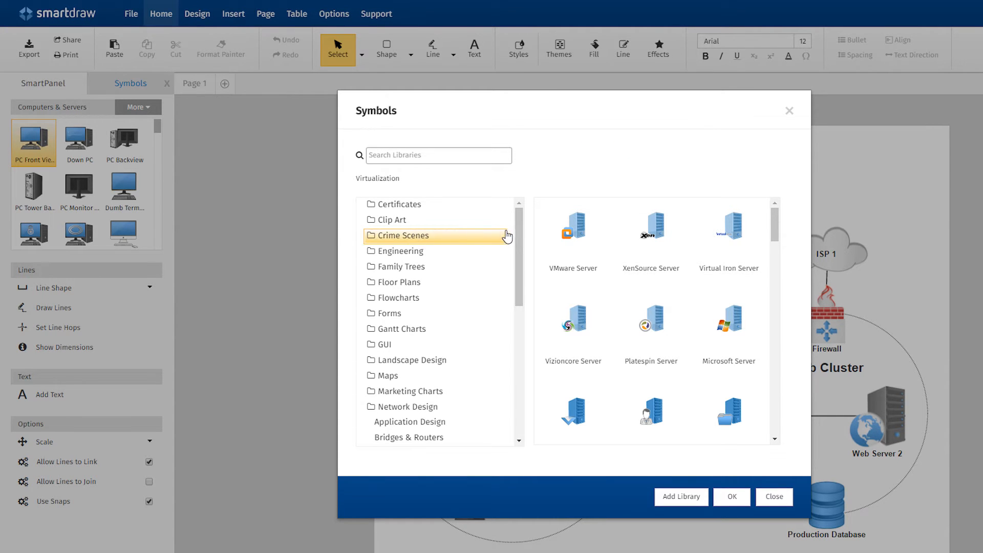
{"action": "scroll", "scroll_direction": "down", "scroll_amount": 3}
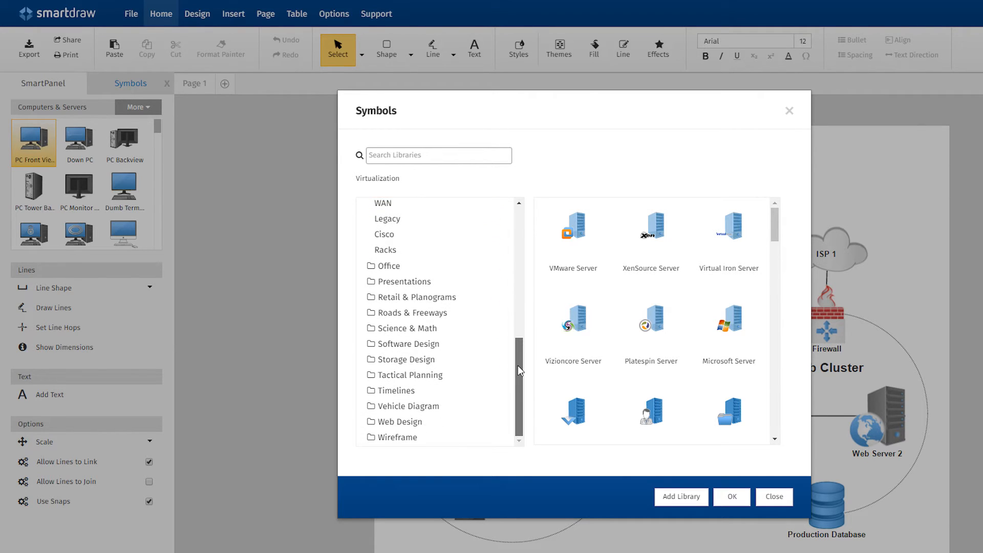
{"action": "scroll", "scroll_direction": "down", "scroll_amount": 3}
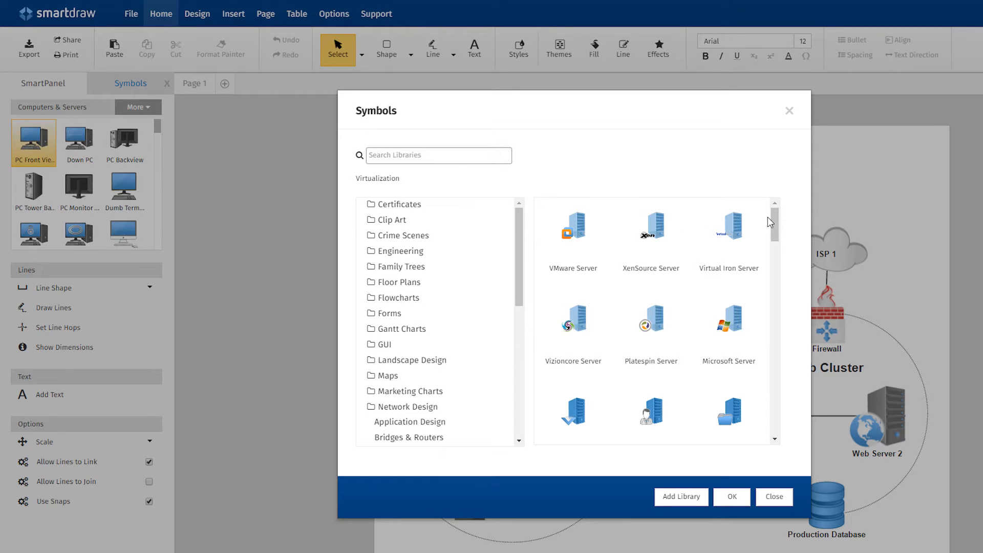
{"action": "scroll", "scroll_direction": "down", "scroll_amount": 3}
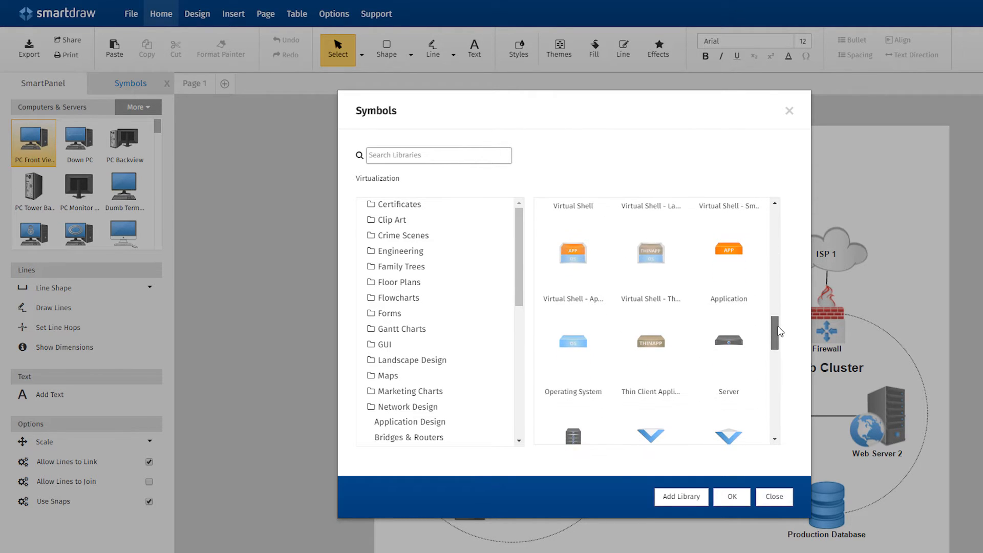
{"action": "scroll", "scroll_direction": "down", "scroll_amount": 3}
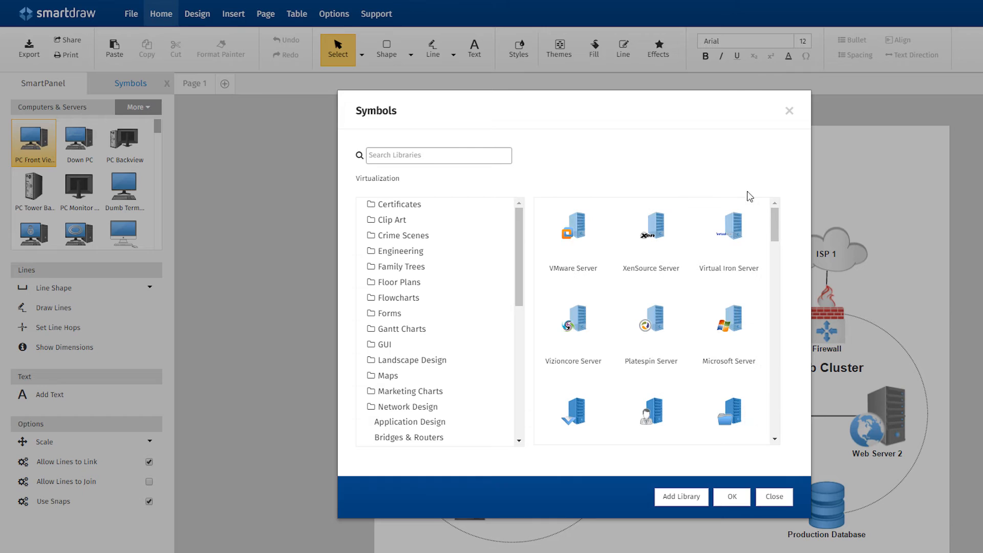
{"action": "mouse_move", "coordinate": [567, 158]}
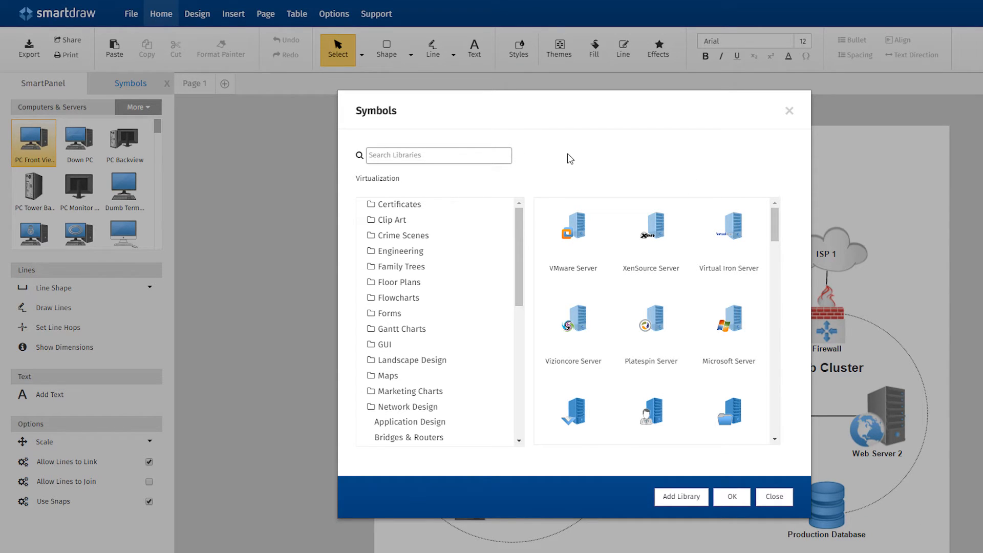
- Search the libraries for cisco, then sun, workstation, previewing Cisco Products (Color) - 3, and clear the search
{"action": "type", "text": "cisco"}
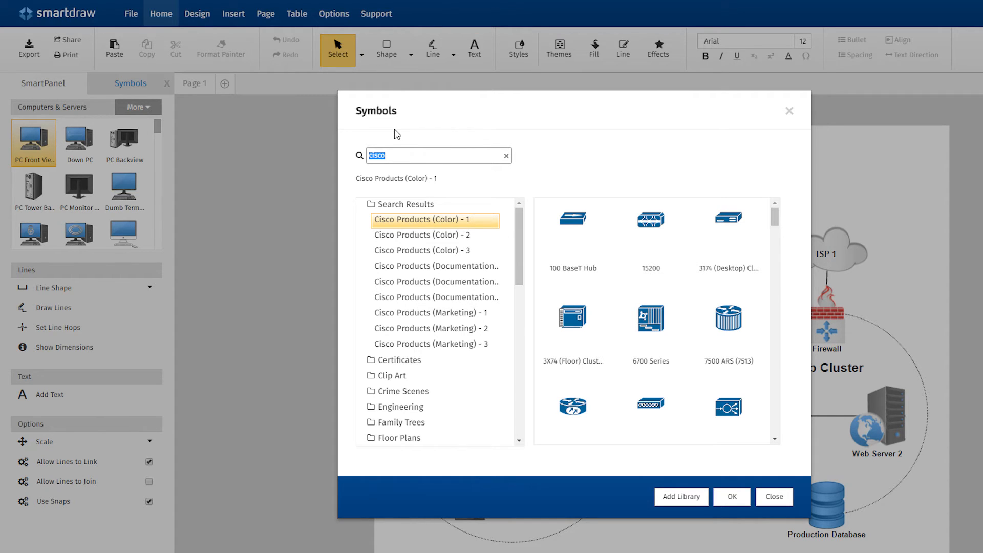
{"action": "type", "text": "sun, workstation"}
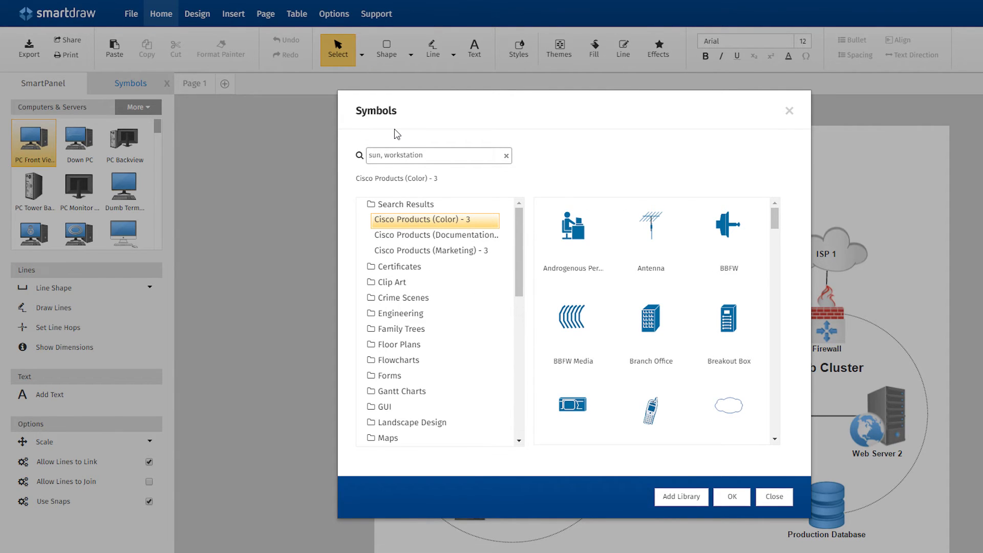
{"action": "mouse_move", "coordinate": [441, 168]}
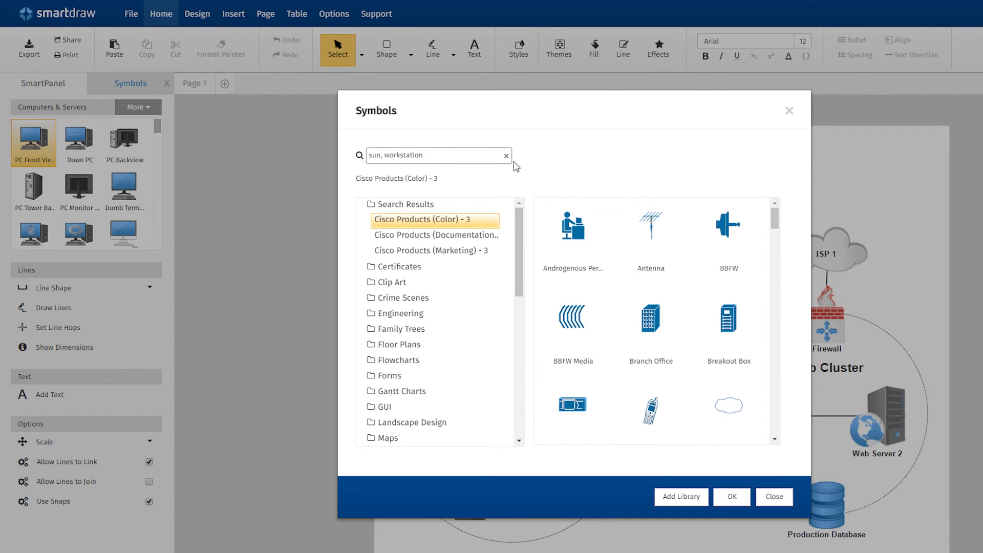
{"action": "left_click", "coordinate": [507, 156]}
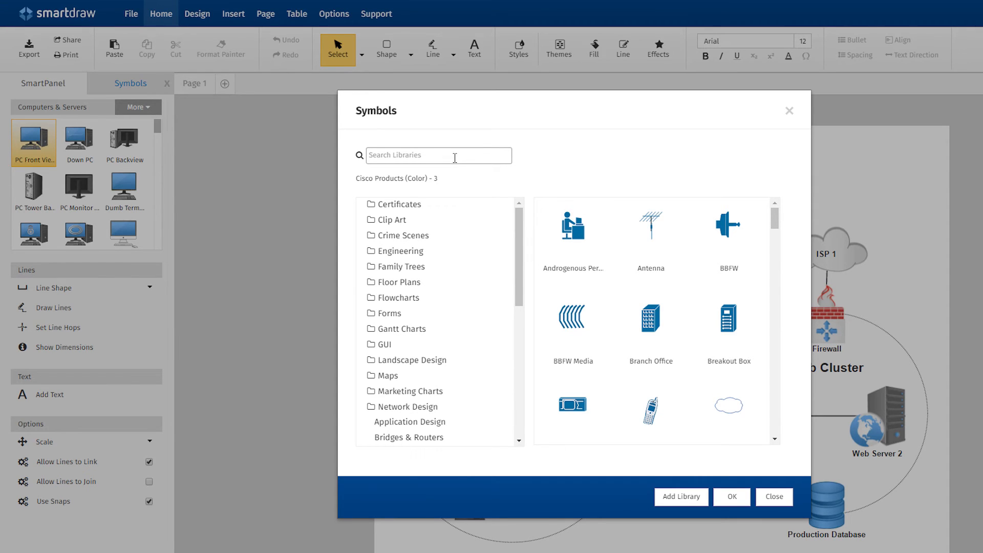
- Search for form, then cisco, and dock Cisco Products (Color) - 1 from the Search Results
{"action": "type", "text": "form"}
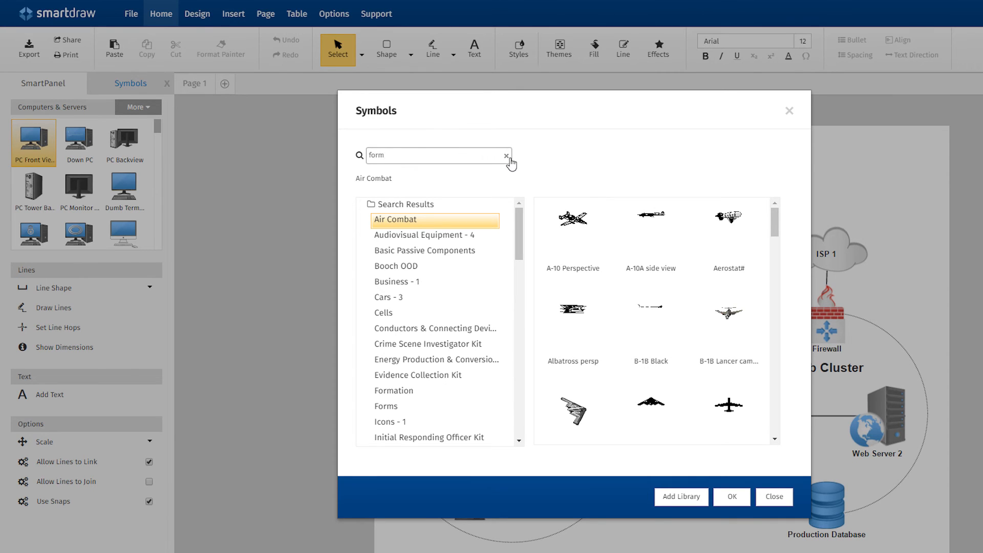
{"action": "type", "text": "c"}
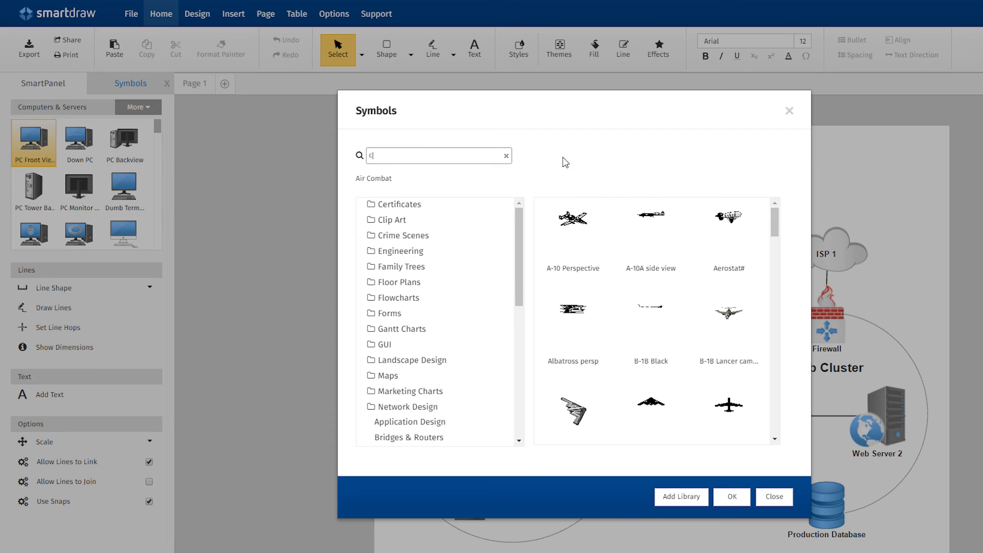
{"action": "type", "text": "isco"}
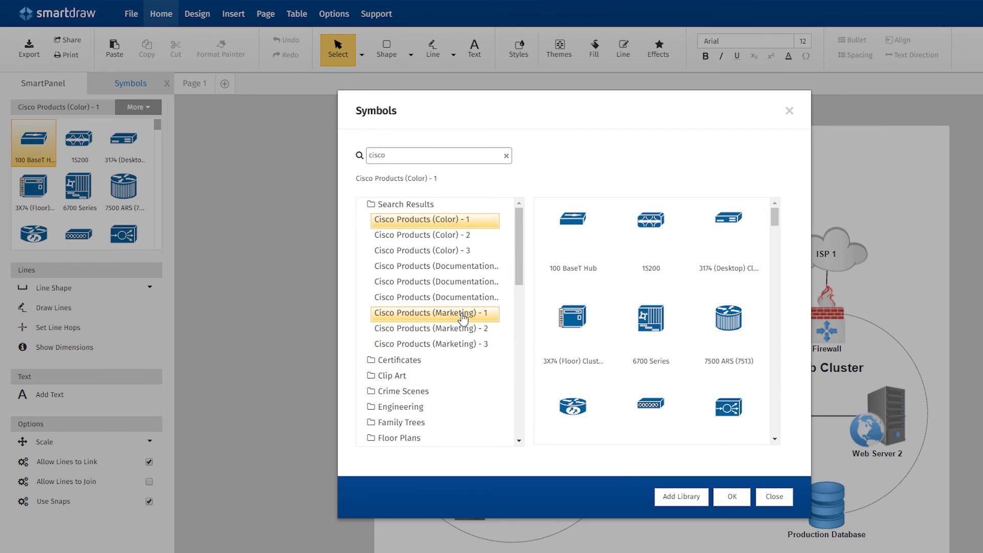
- Dock Cisco Products (Marketing) - 1 and confirm the library browser with OK
{"action": "left_click", "coordinate": [433, 313]}
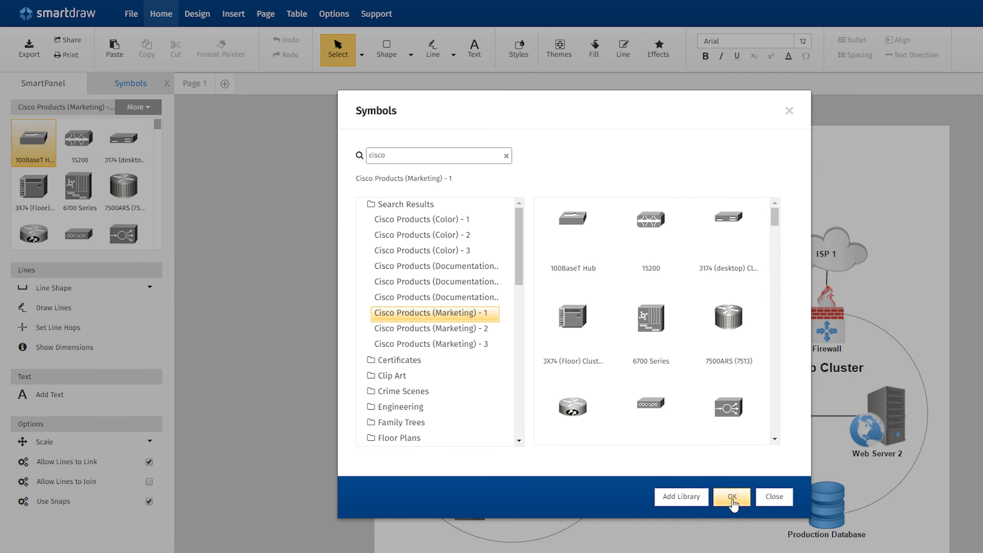
{"action": "left_click", "coordinate": [731, 497]}
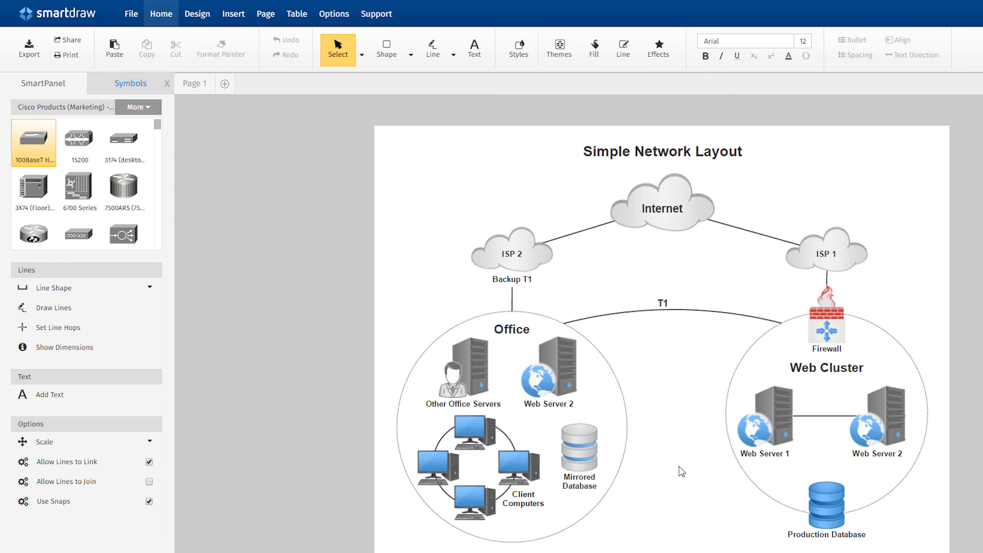
- Switch the SmartPanel to the Virtualization symbol library via the More dropdown
{"action": "left_click", "coordinate": [134, 106]}
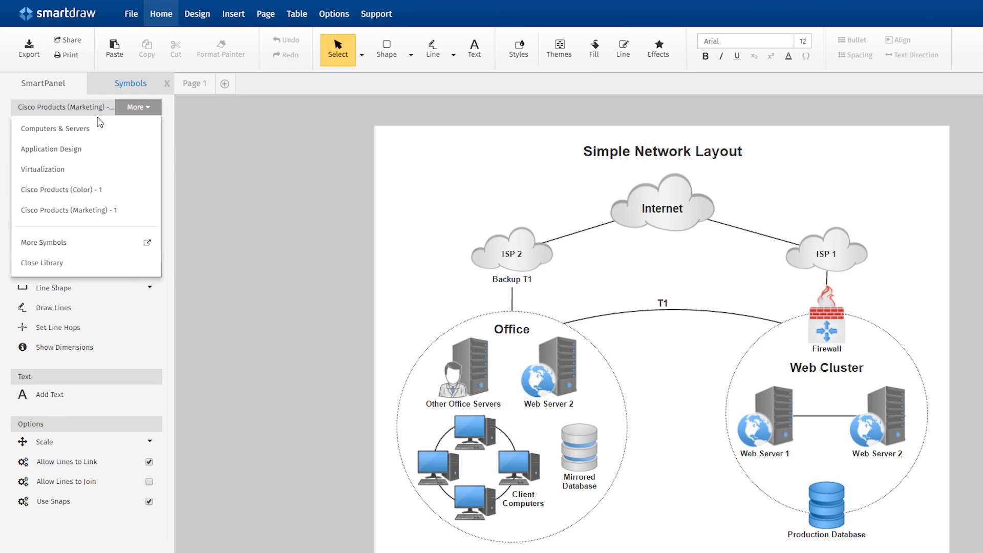
{"action": "left_click", "coordinate": [43, 170]}
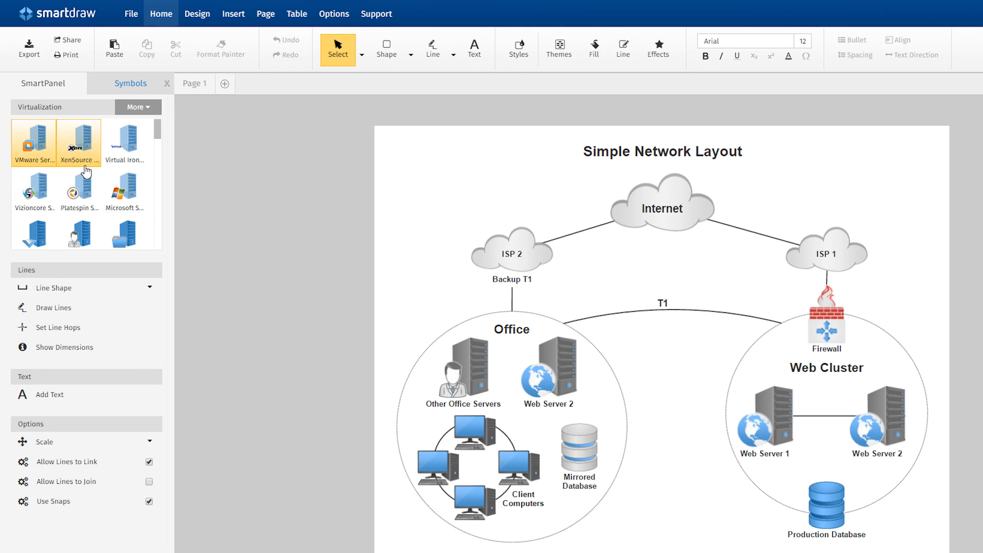